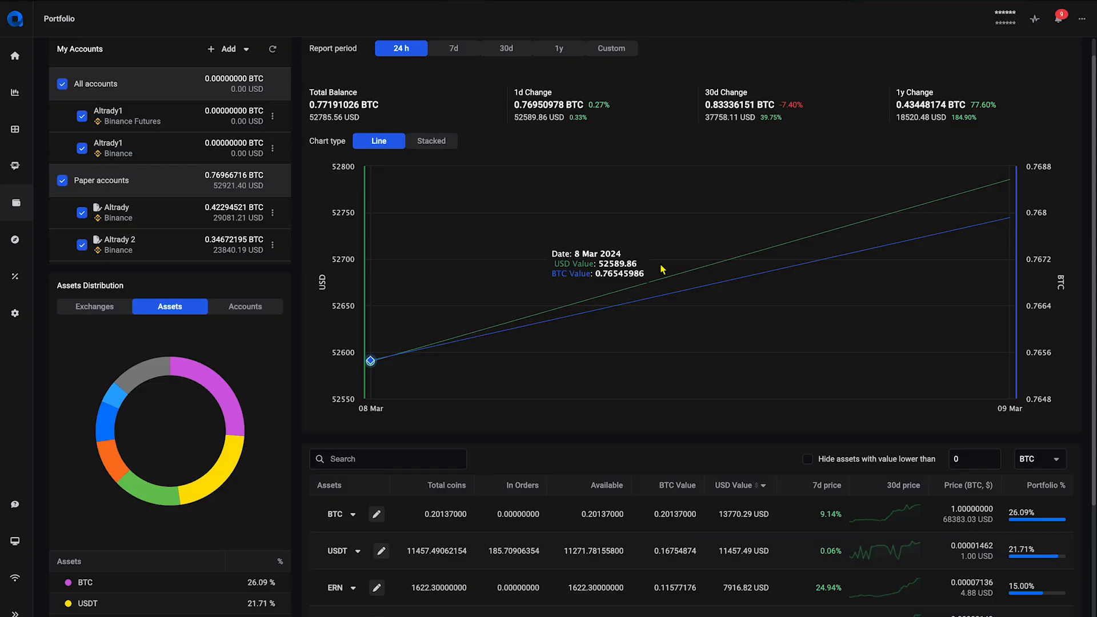
- Switch the portfolio balance chart to 7 days, then to 30 days
click(454, 47)
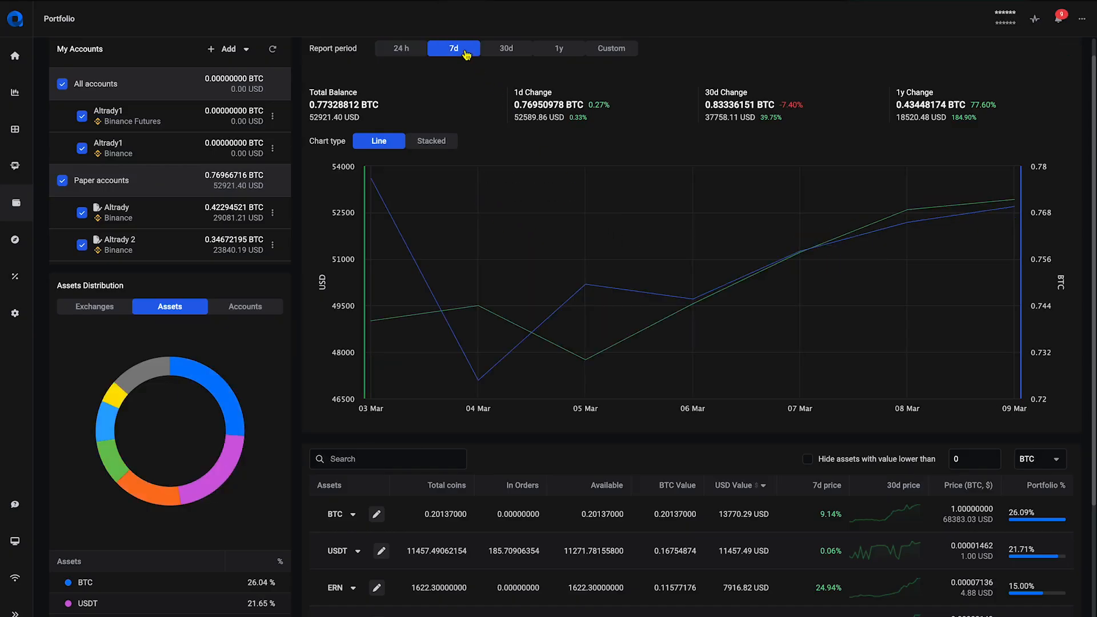
click(505, 48)
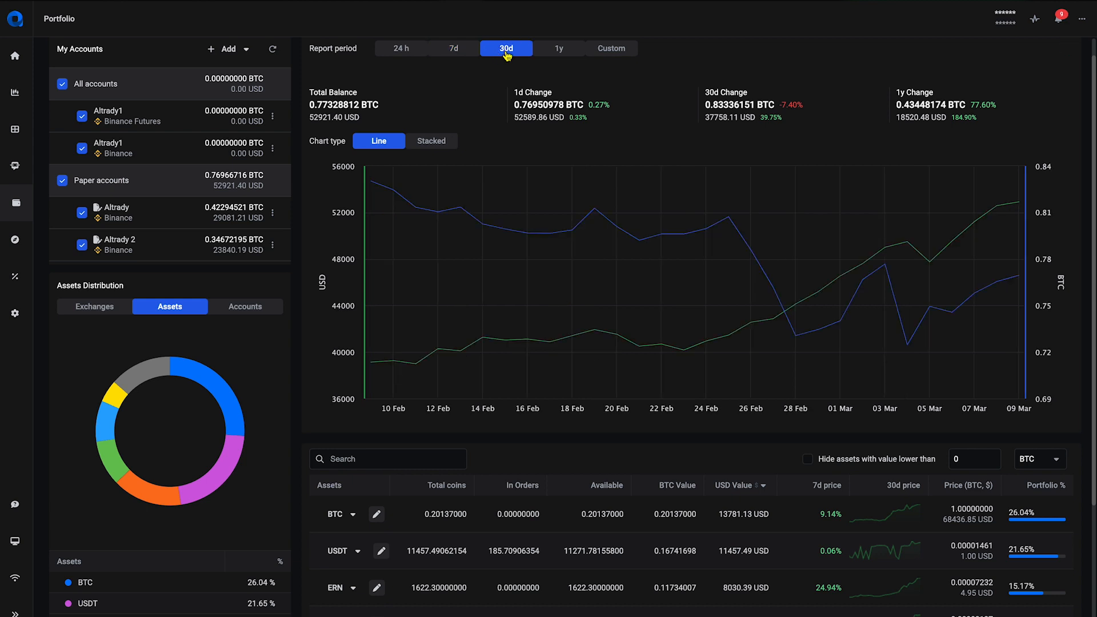
mouse_move(136, 293)
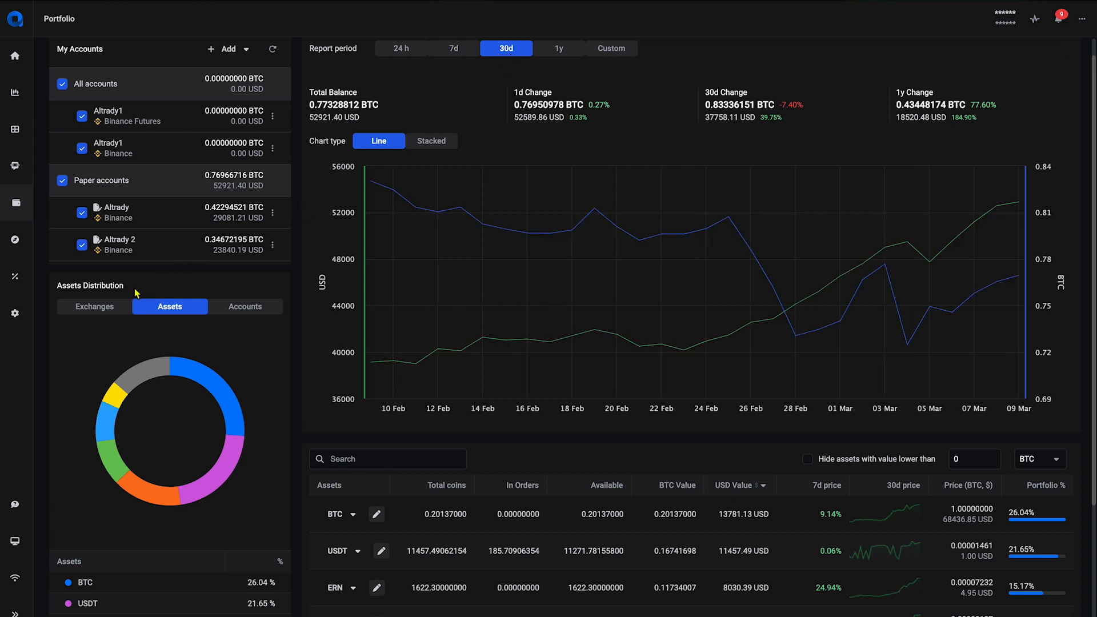
click(93, 306)
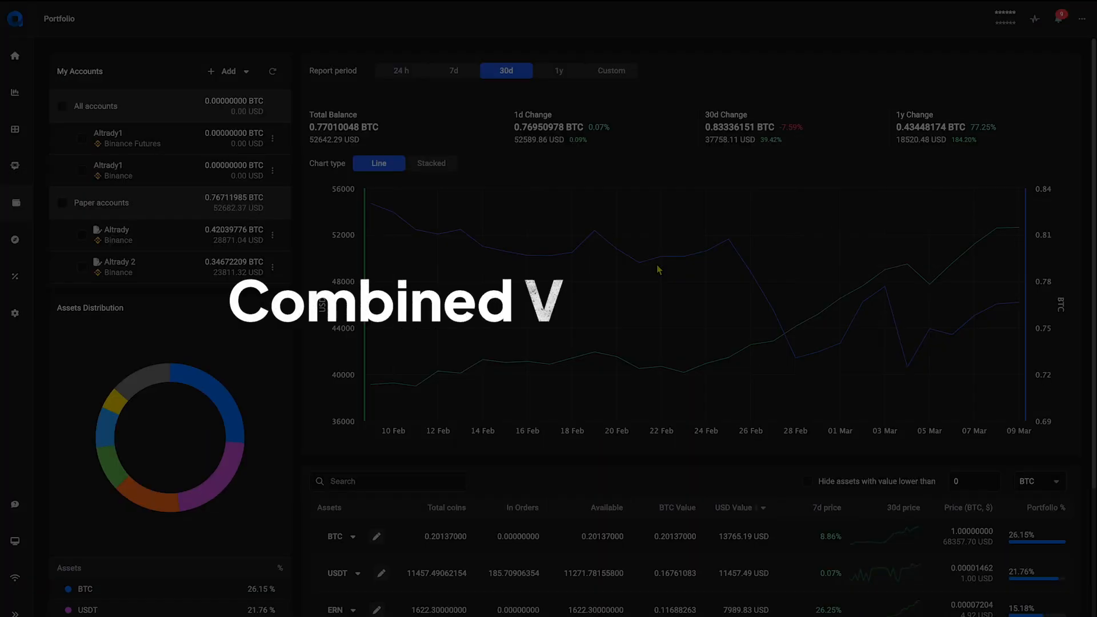
mouse_move(659, 269)
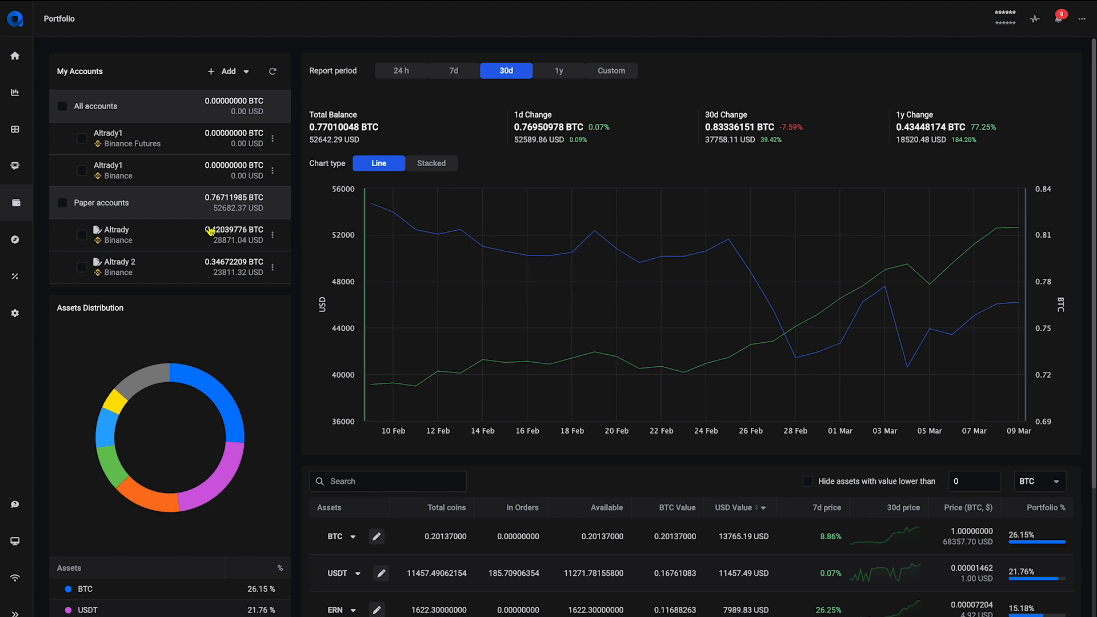
- Include all exchange accounts and both paper accounts in the portfolio
click(62, 105)
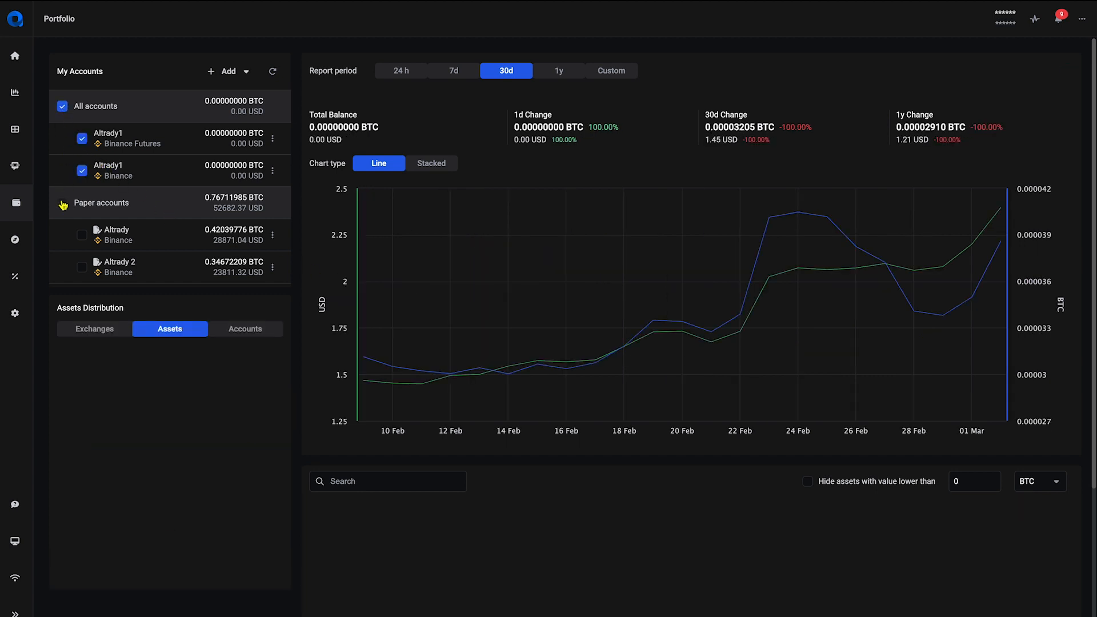
click(62, 203)
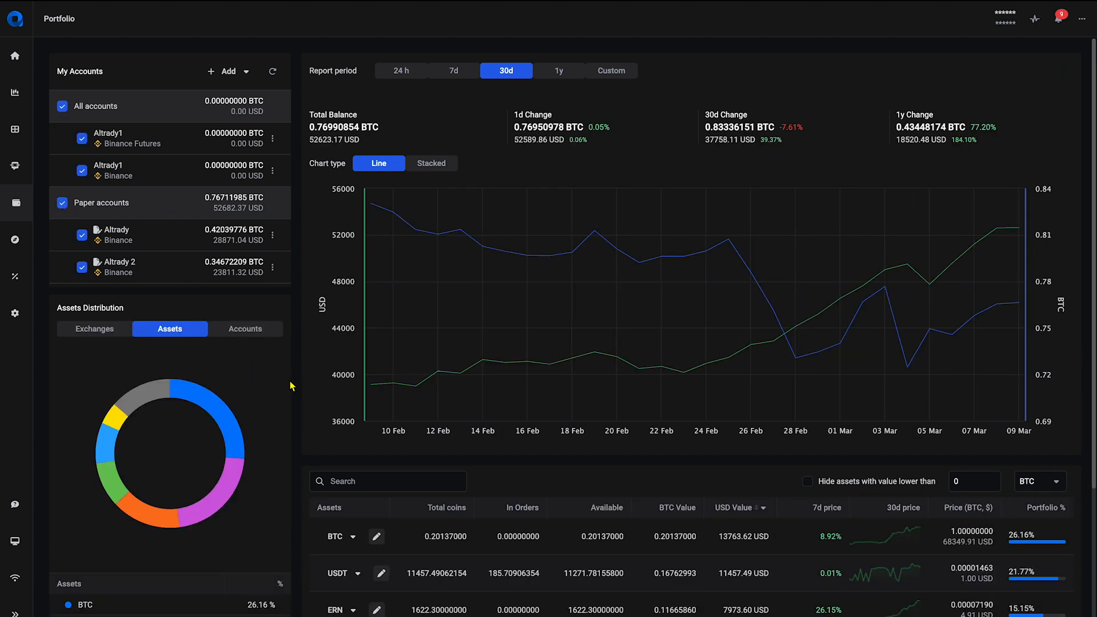
mouse_move(573, 358)
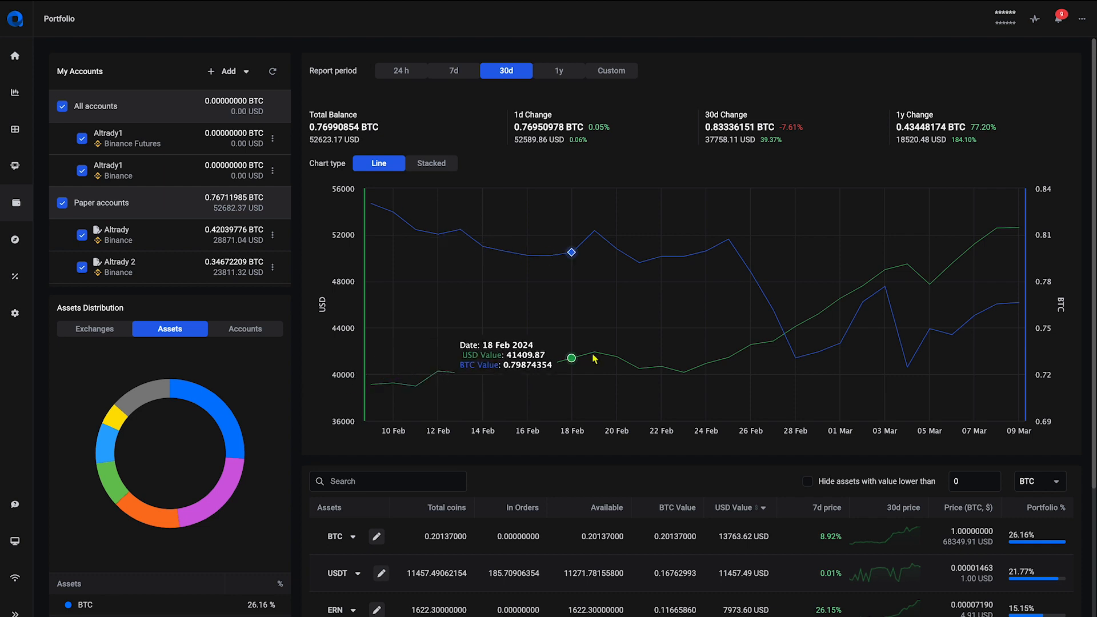
mouse_move(798, 341)
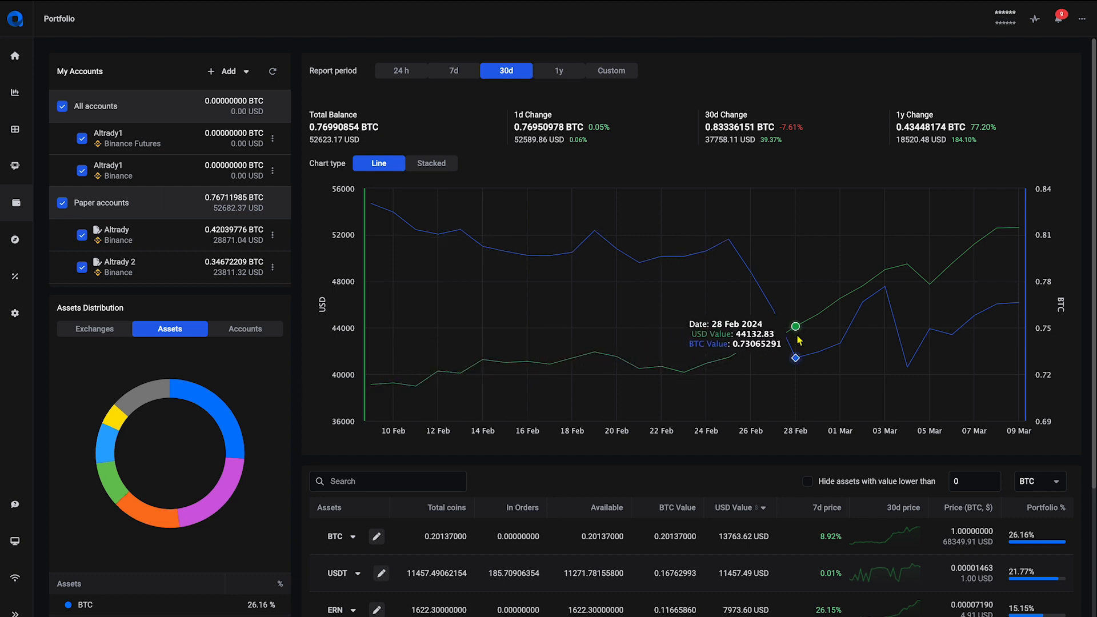
mouse_move(511, 356)
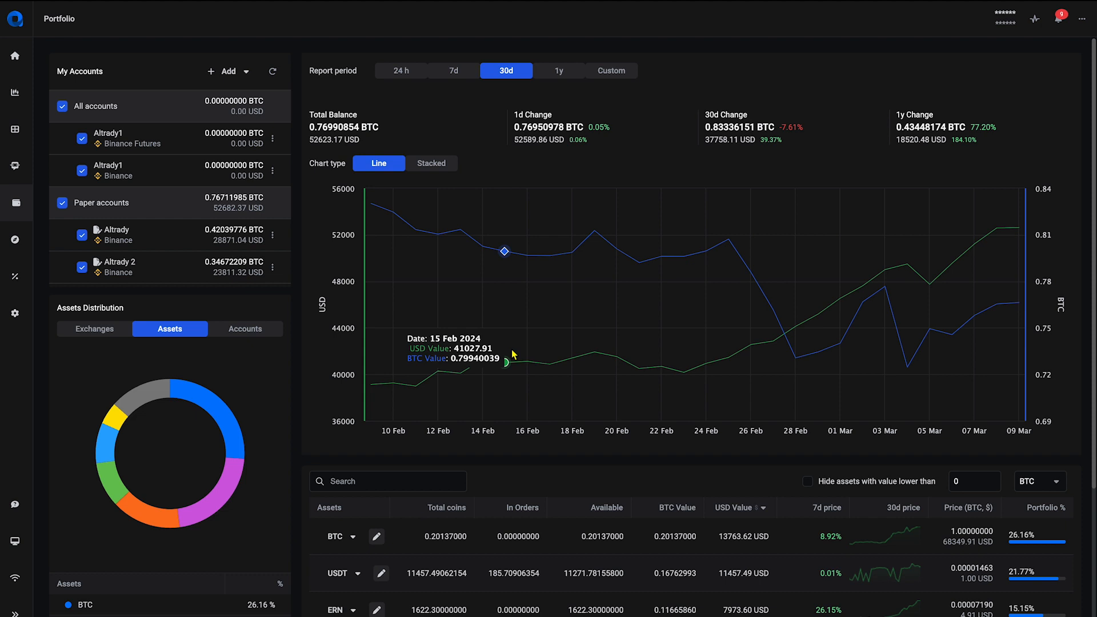
mouse_move(483, 359)
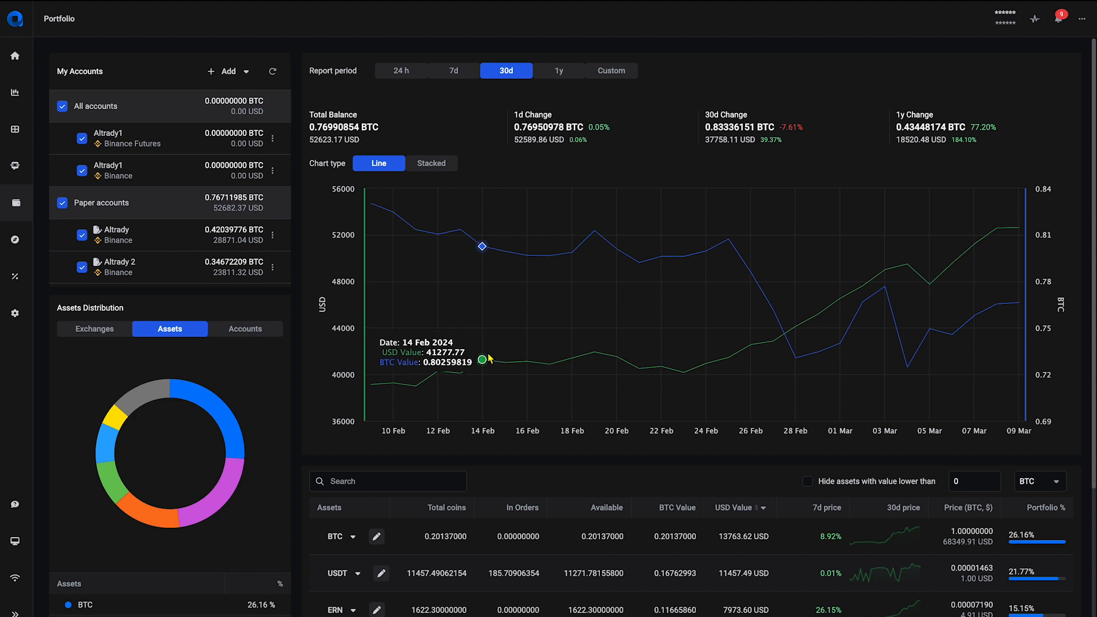
- Add and save a new wallet named 'Ledger'
scroll(down, 3)
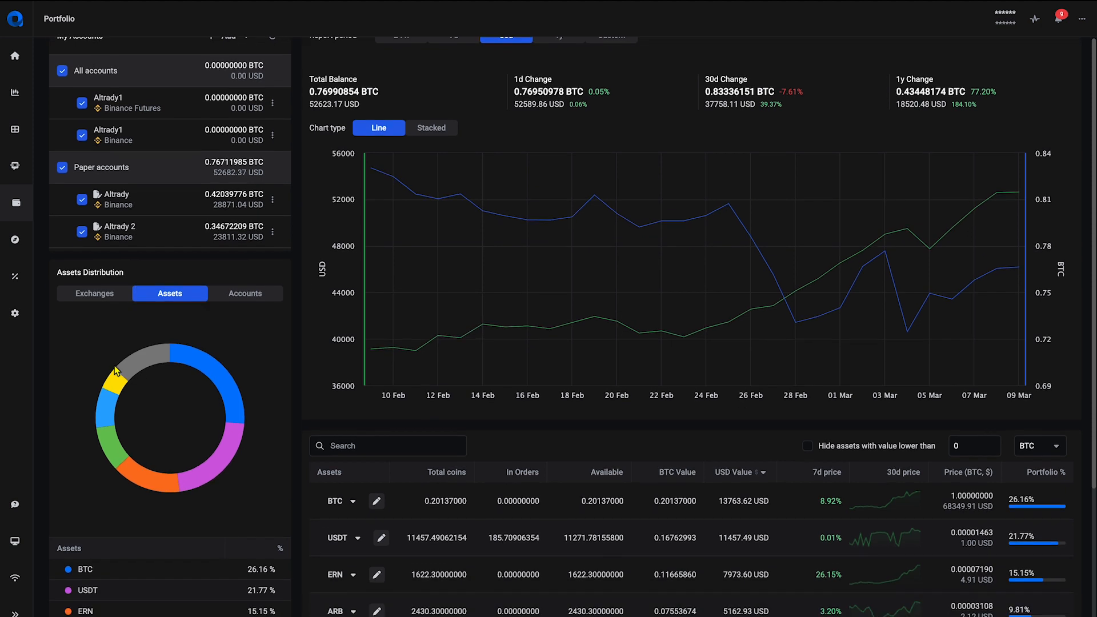
scroll(down, 3)
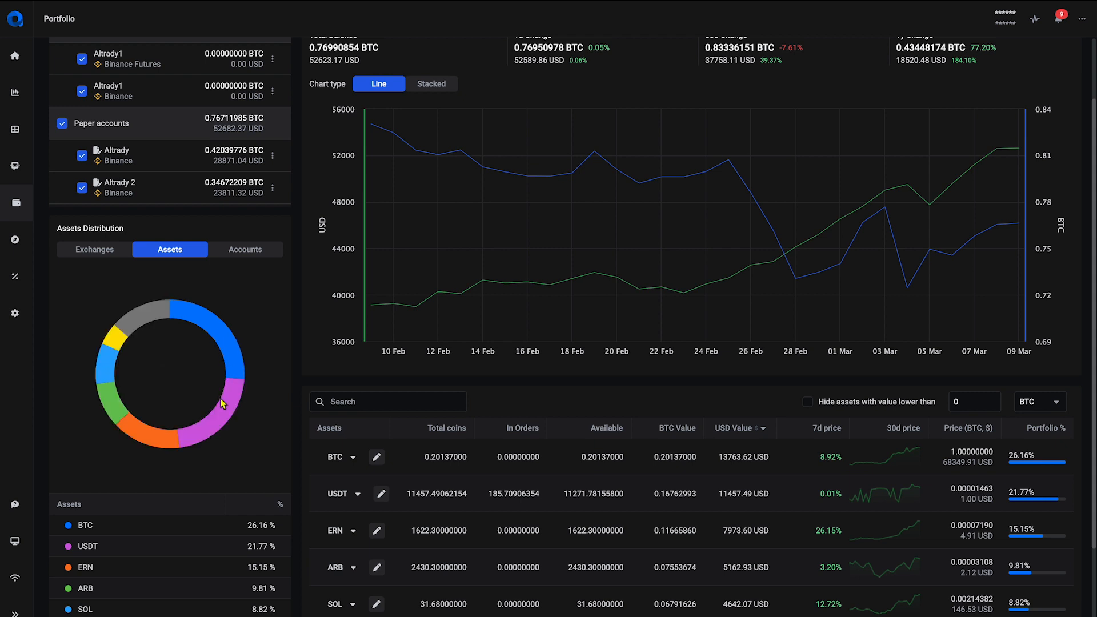
mouse_move(109, 376)
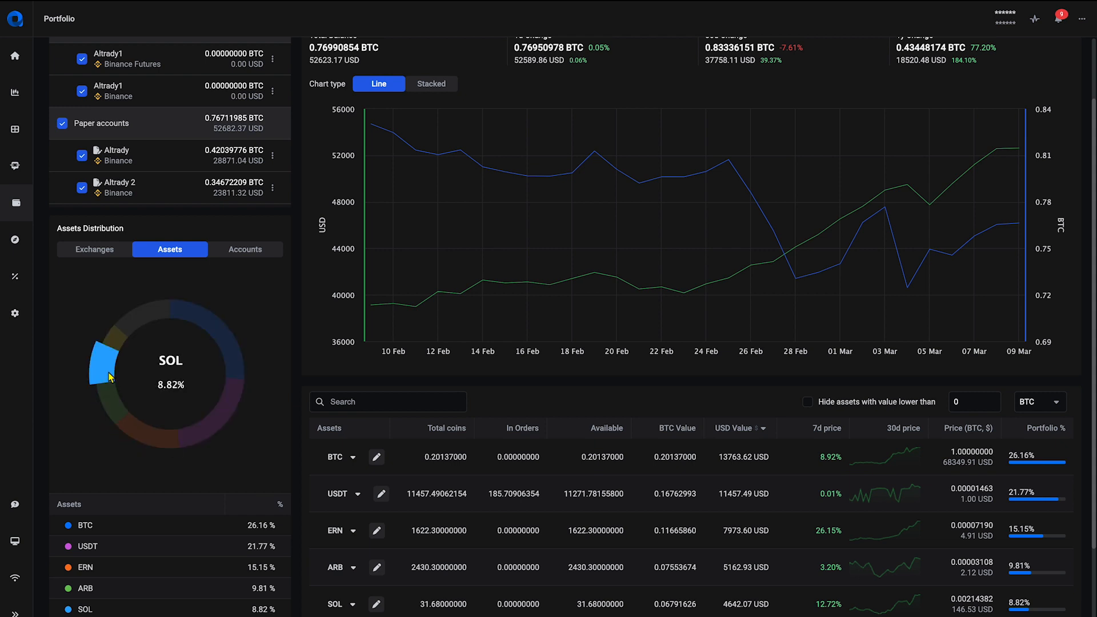
mouse_move(186, 316)
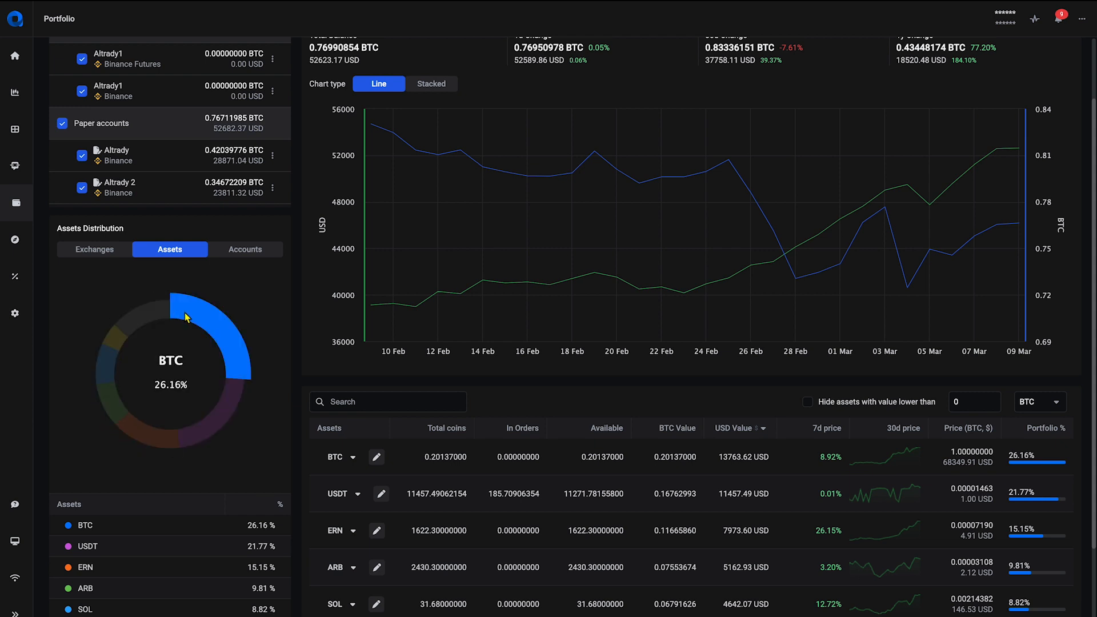
mouse_move(257, 317)
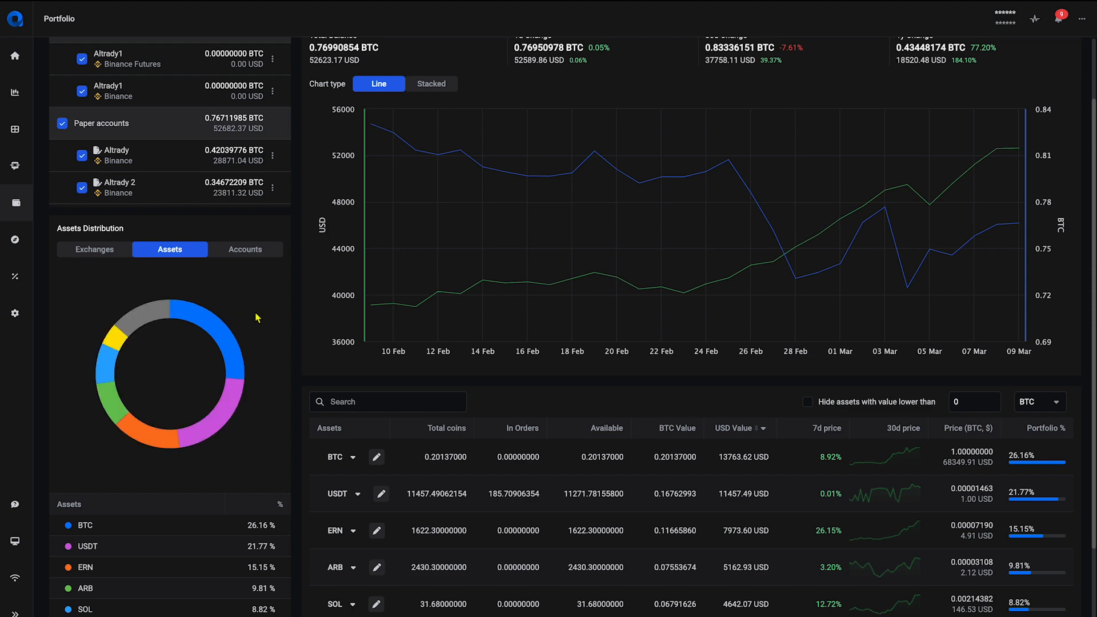
scroll(up, 3)
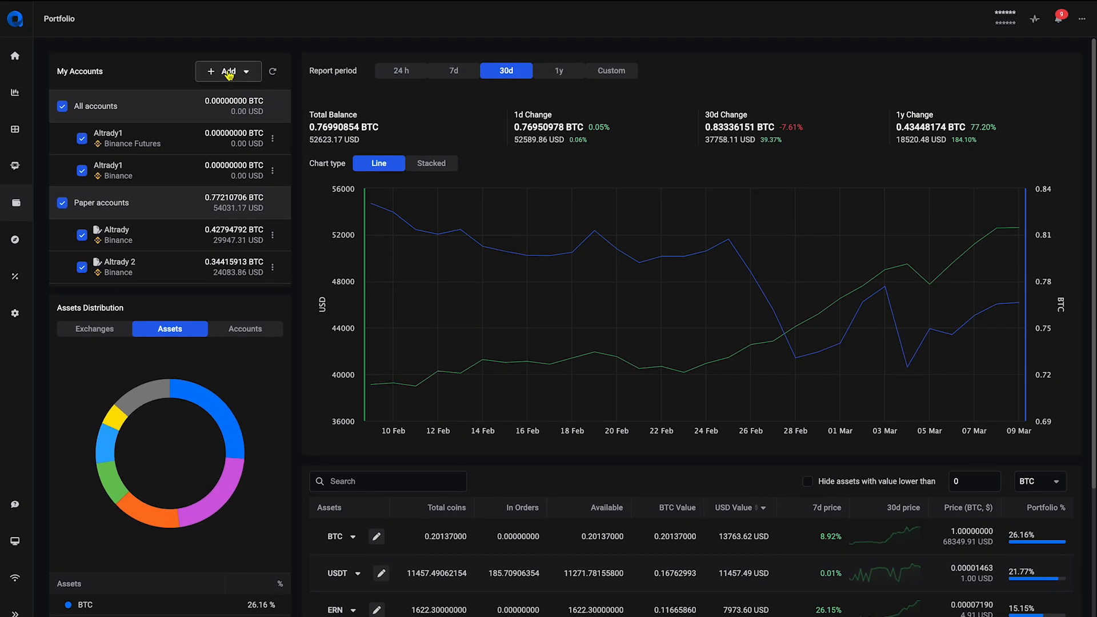
click(224, 72)
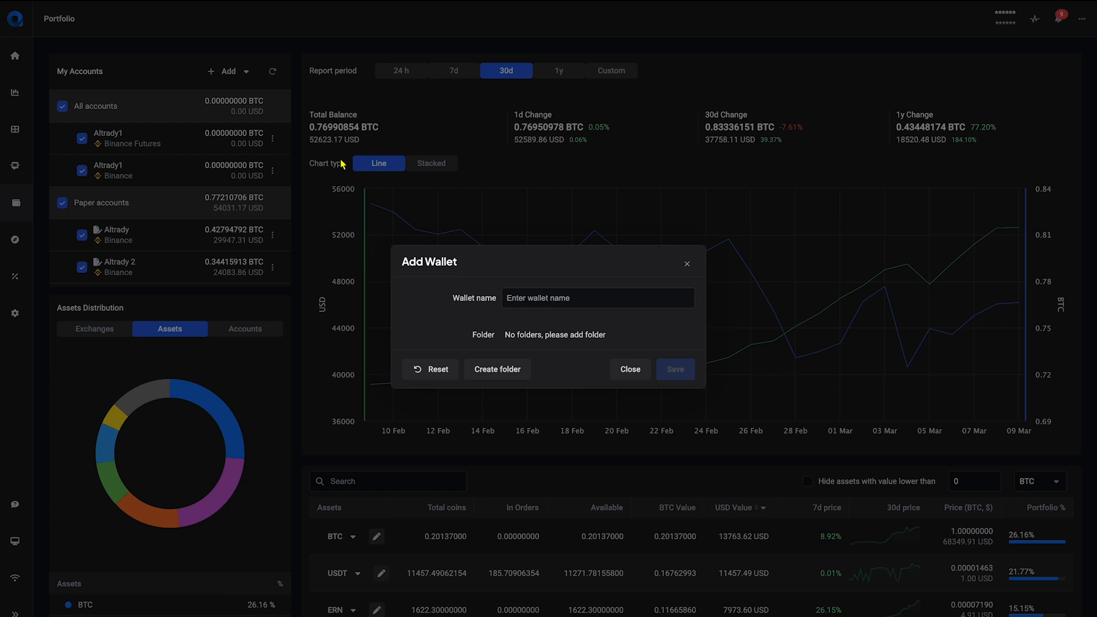
text(Ledger)
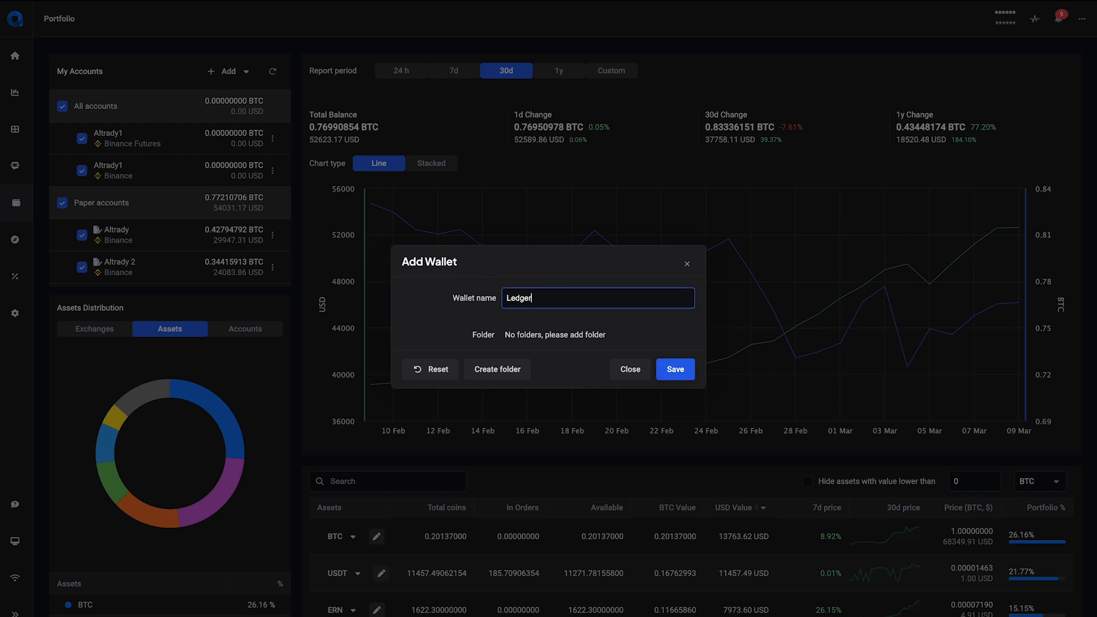
click(674, 369)
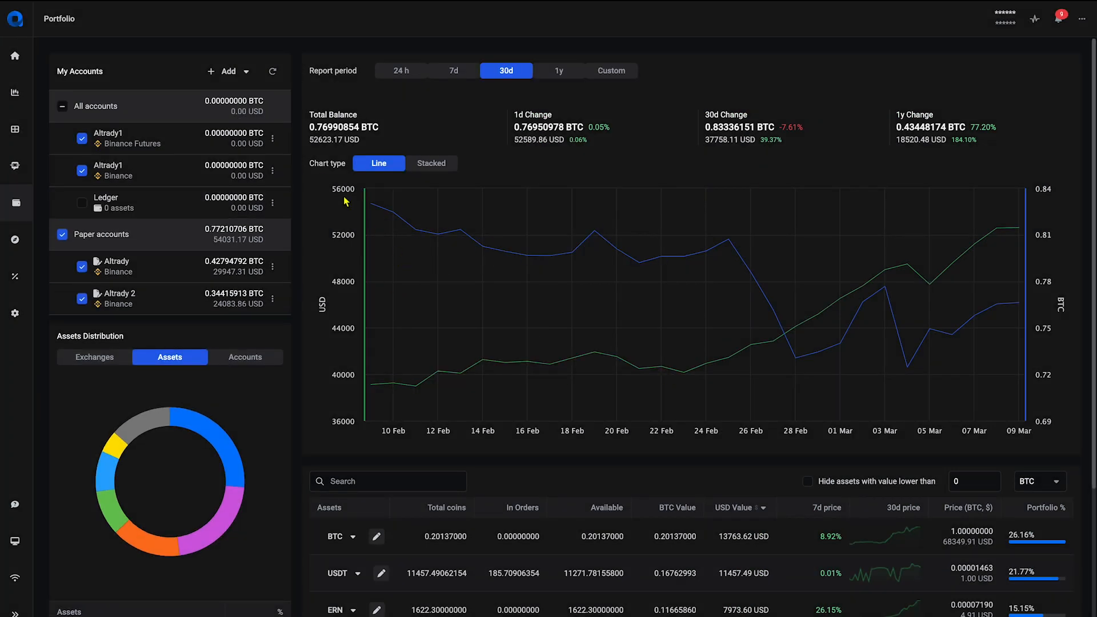
click(227, 71)
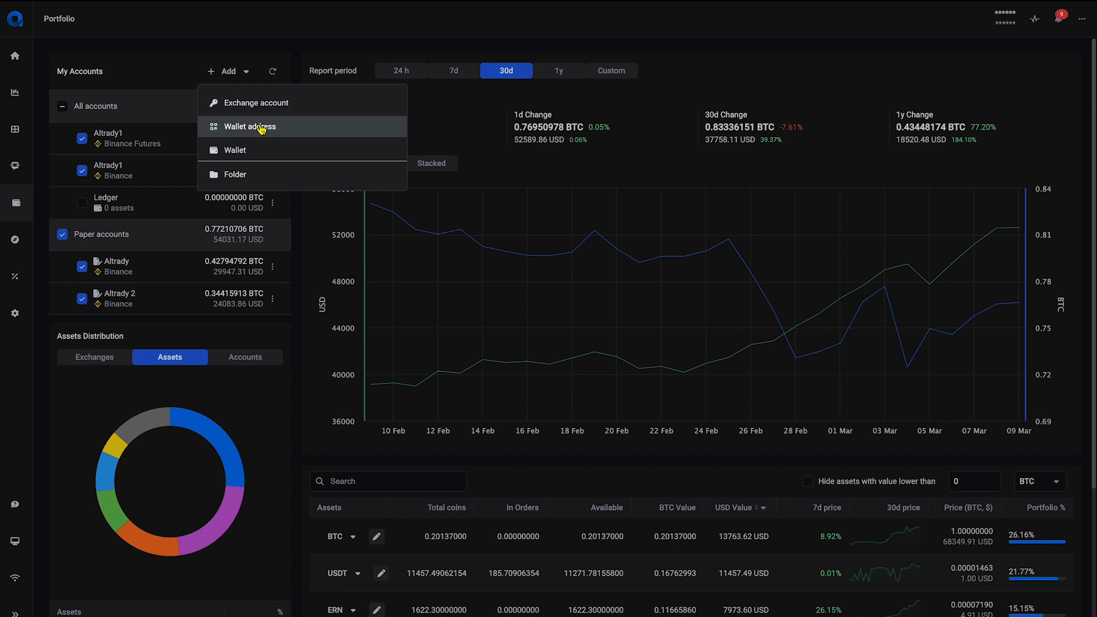
click(250, 127)
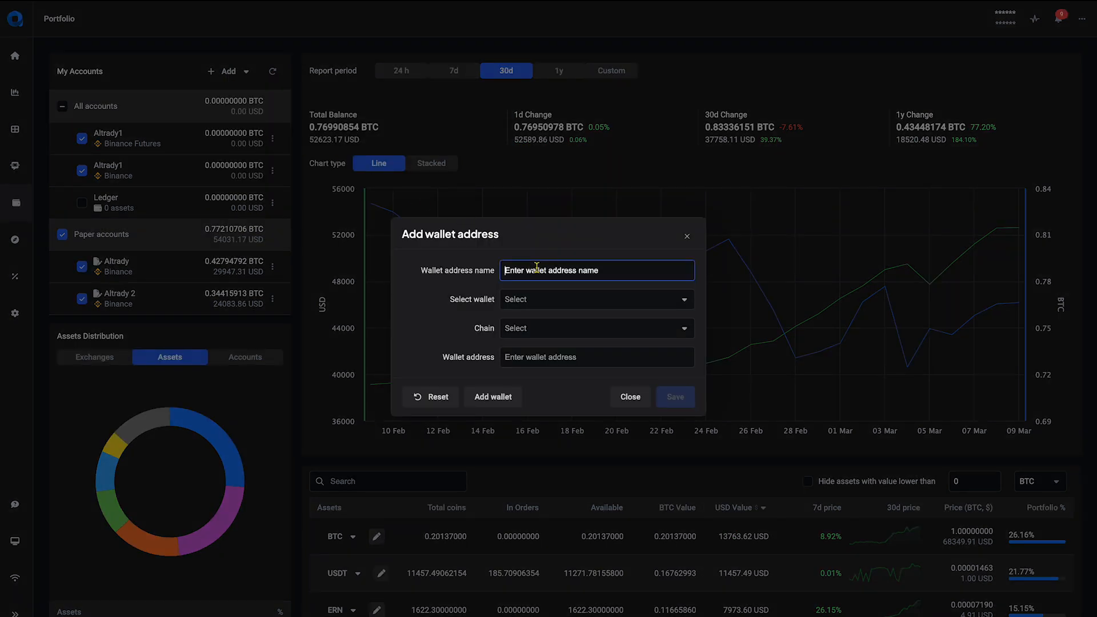
text(BTC)
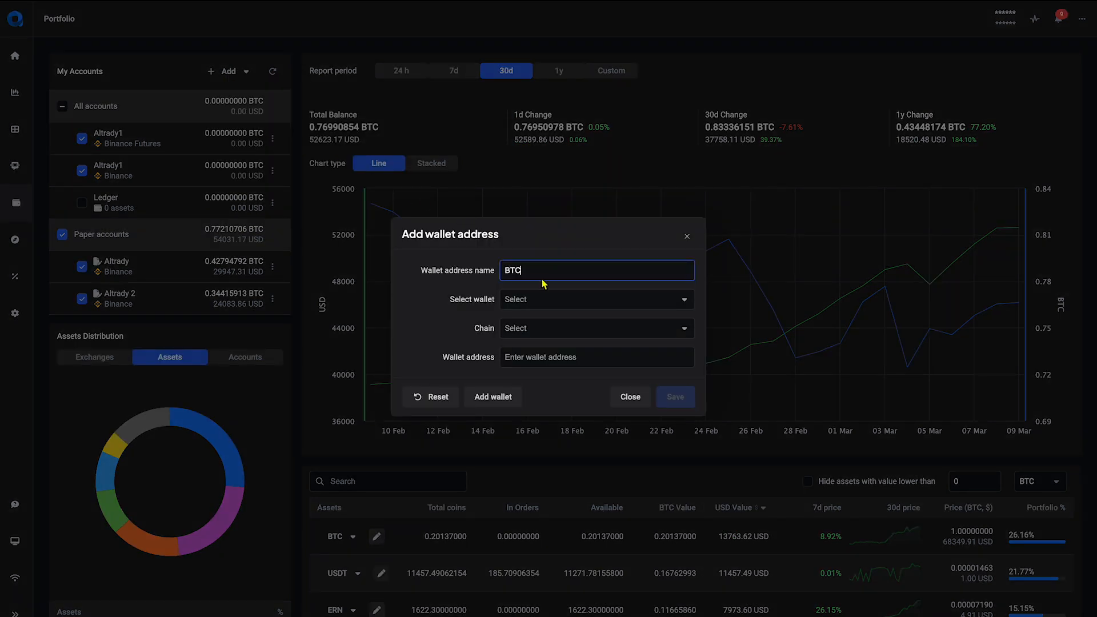
click(595, 299)
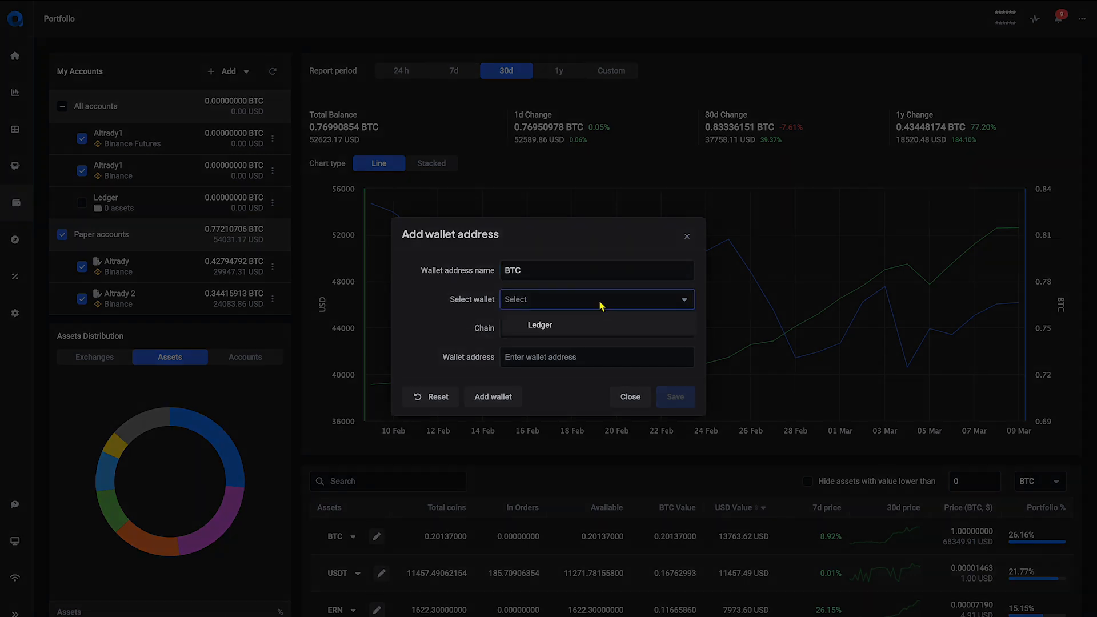
click(539, 324)
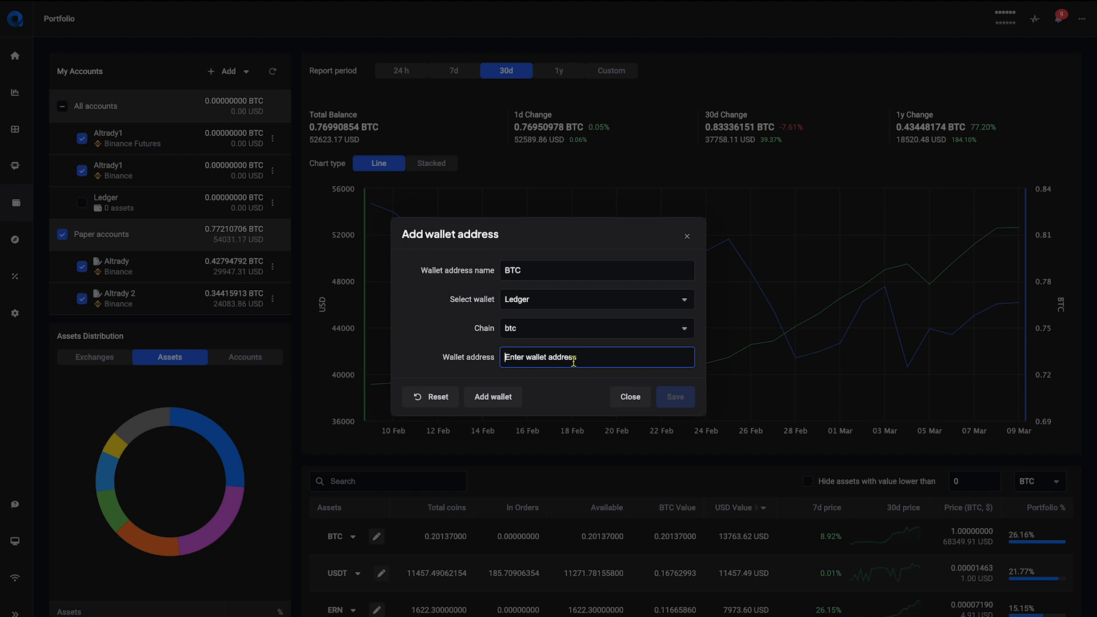
text(125ZF6gByzghVd5L4WZDTvwqDB2JzT6j7s)
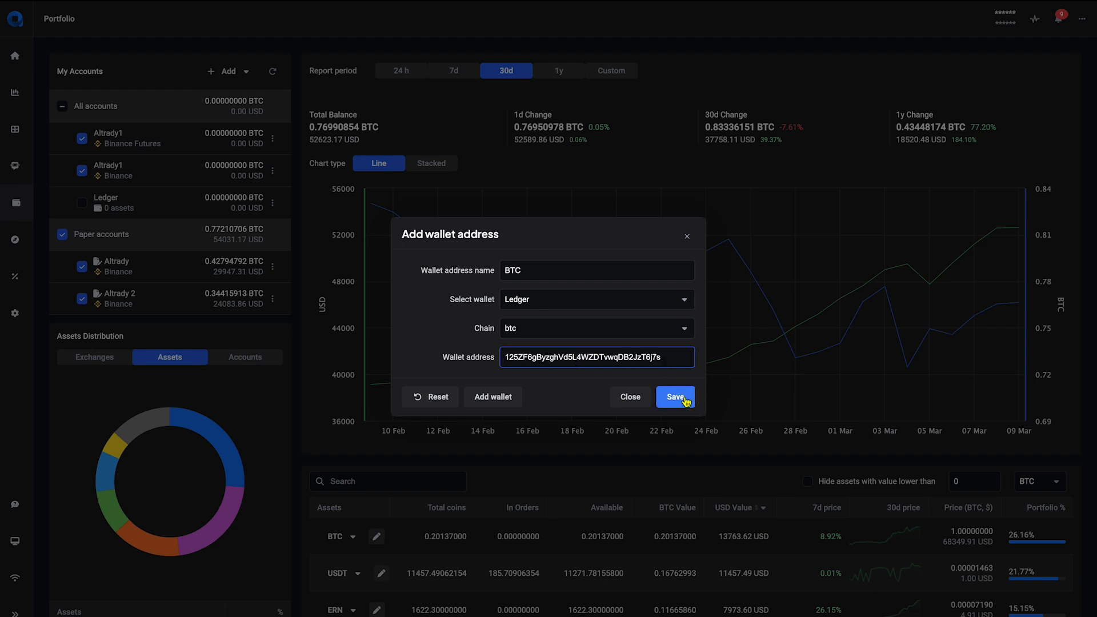
click(674, 397)
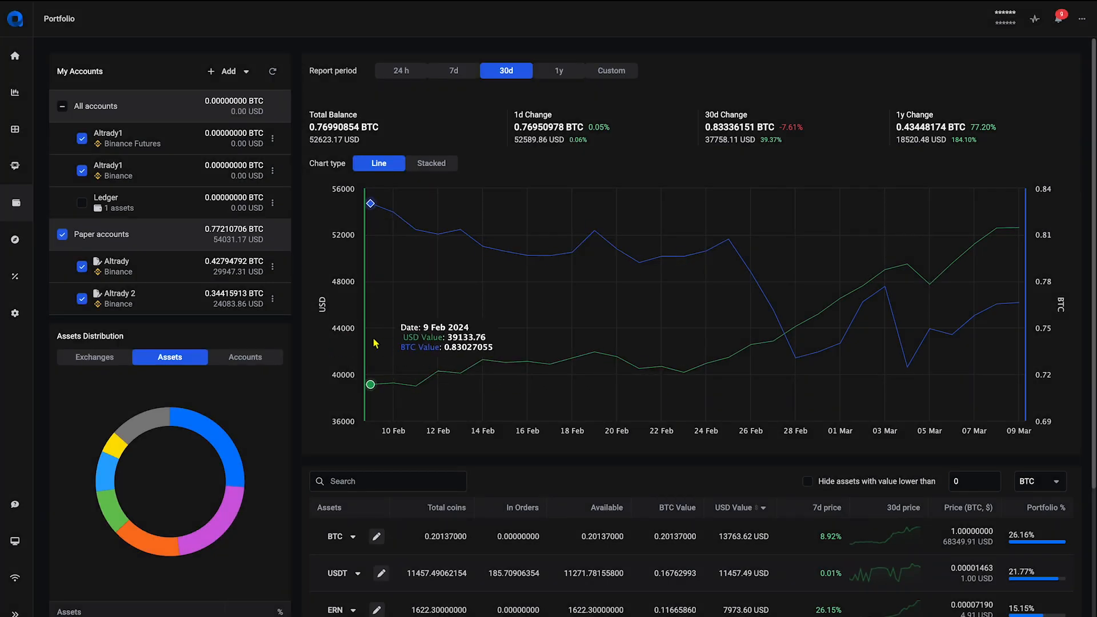
mouse_move(343, 342)
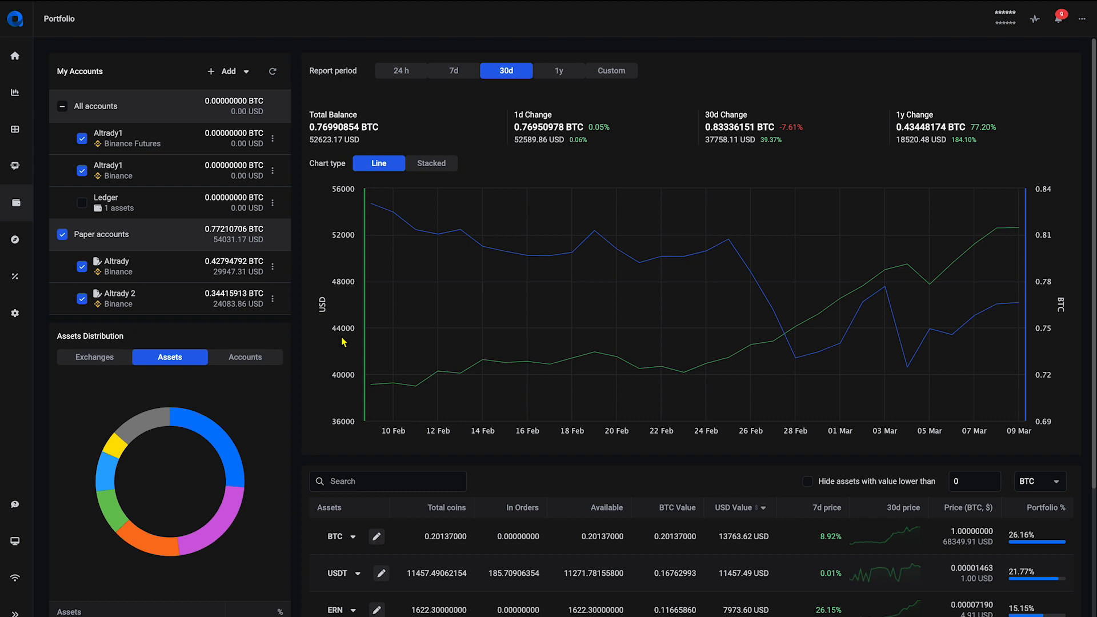
- Include the Ledger wallet in the portfolio totals
click(81, 203)
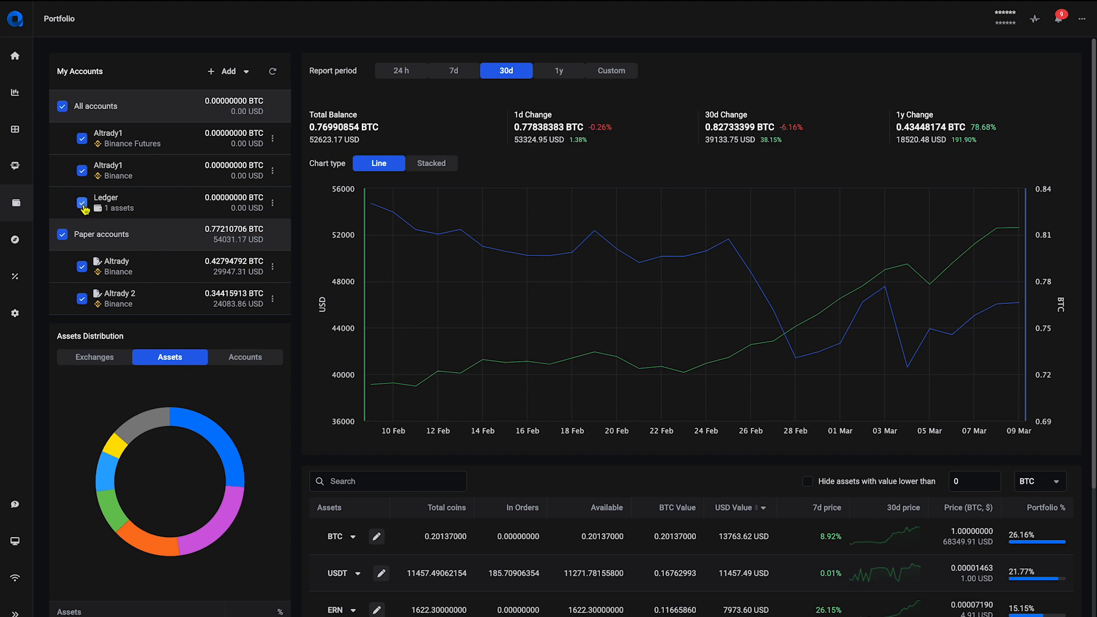
click(82, 203)
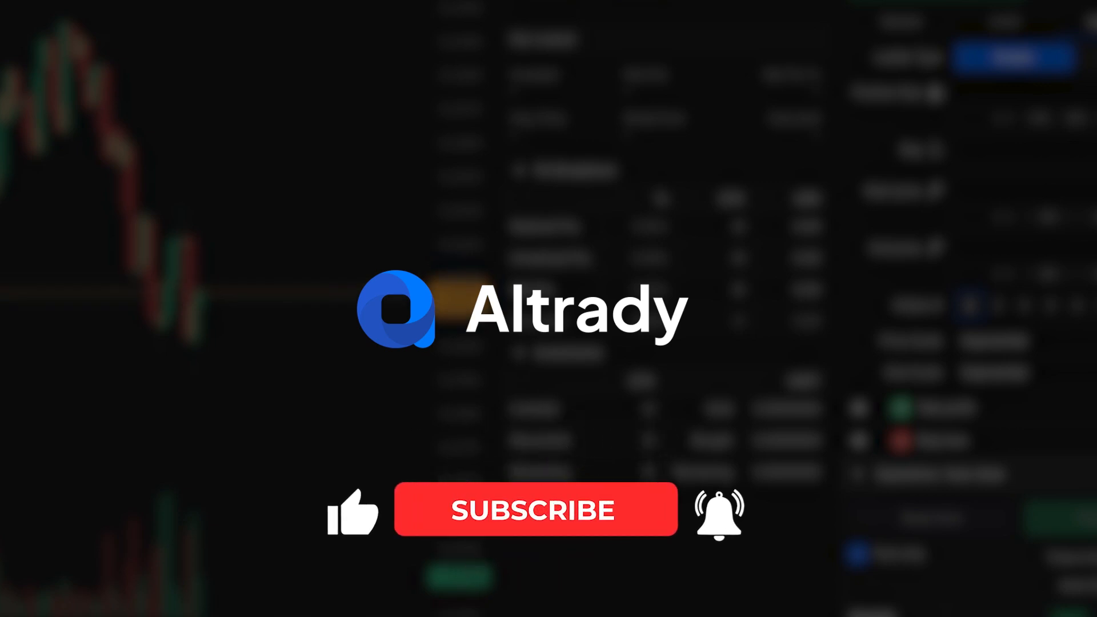
click(536, 511)
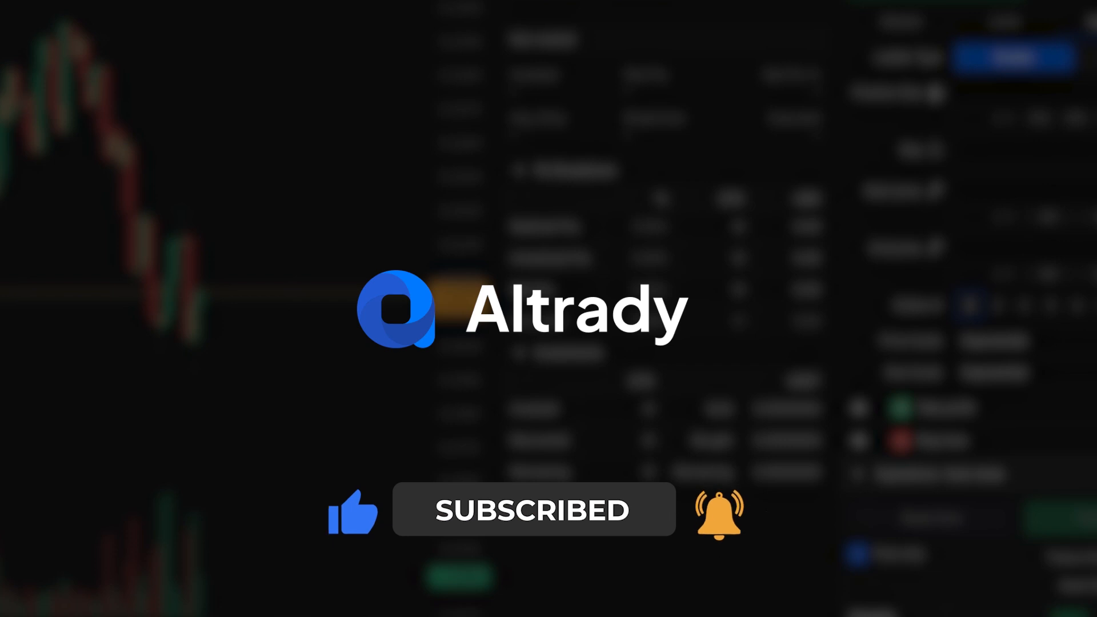